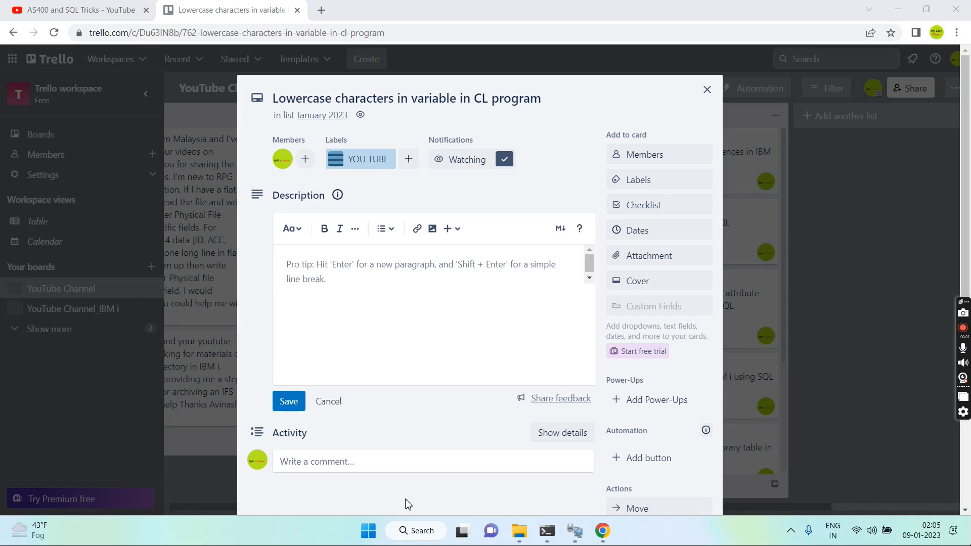
mouse_move(399, 508)
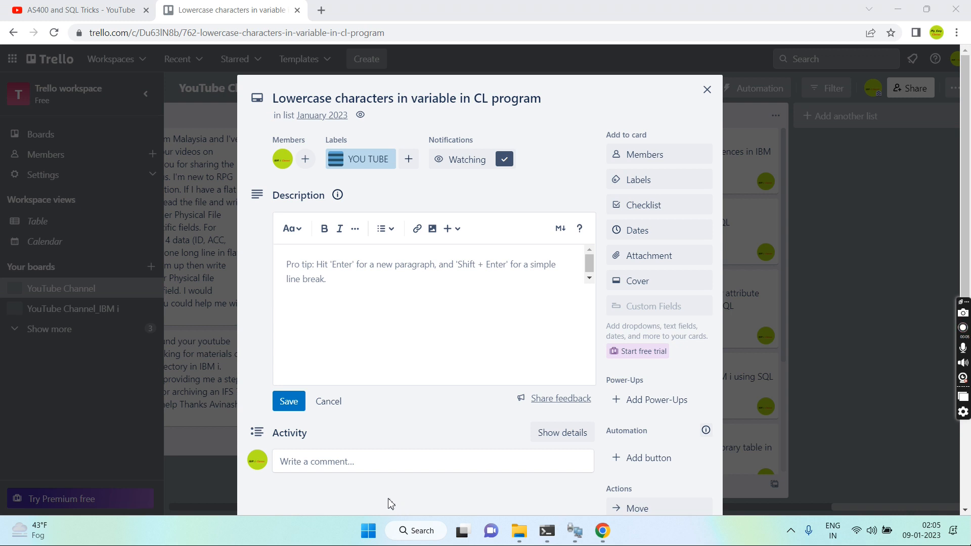
mouse_move(283, 158)
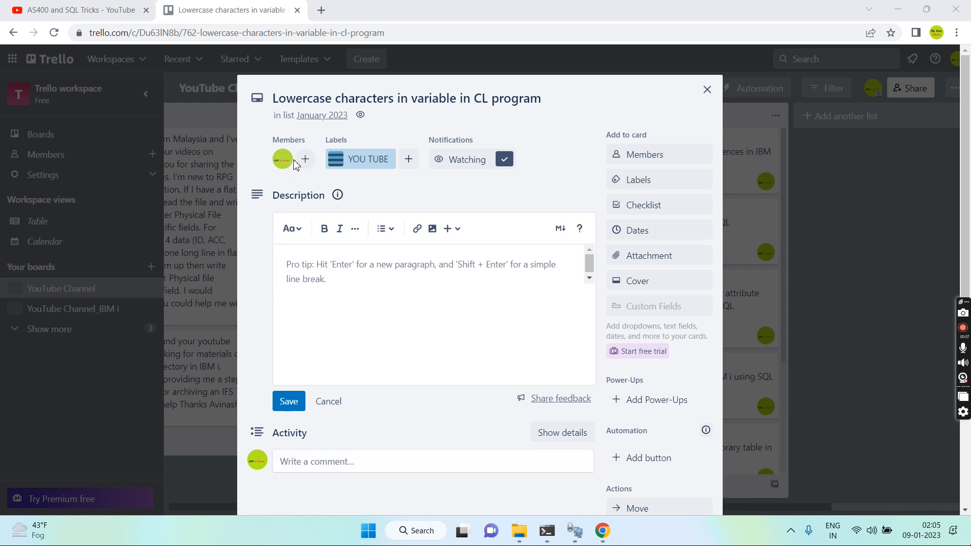
mouse_move(381, 130)
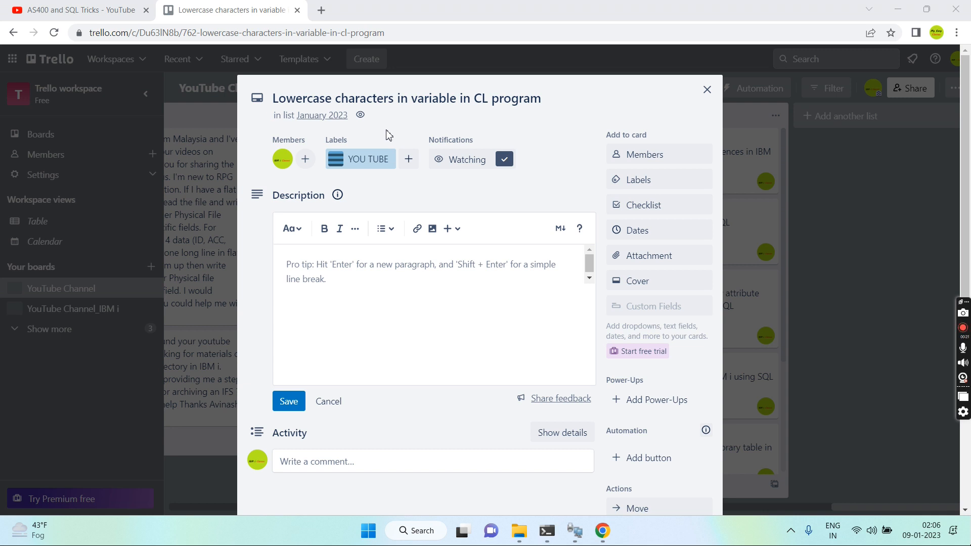
mouse_move(380, 136)
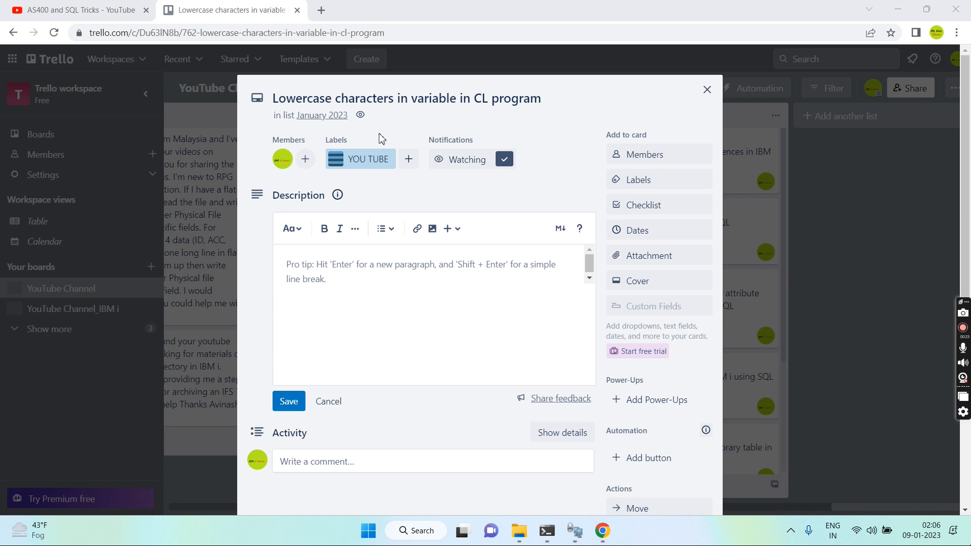
mouse_move(366, 151)
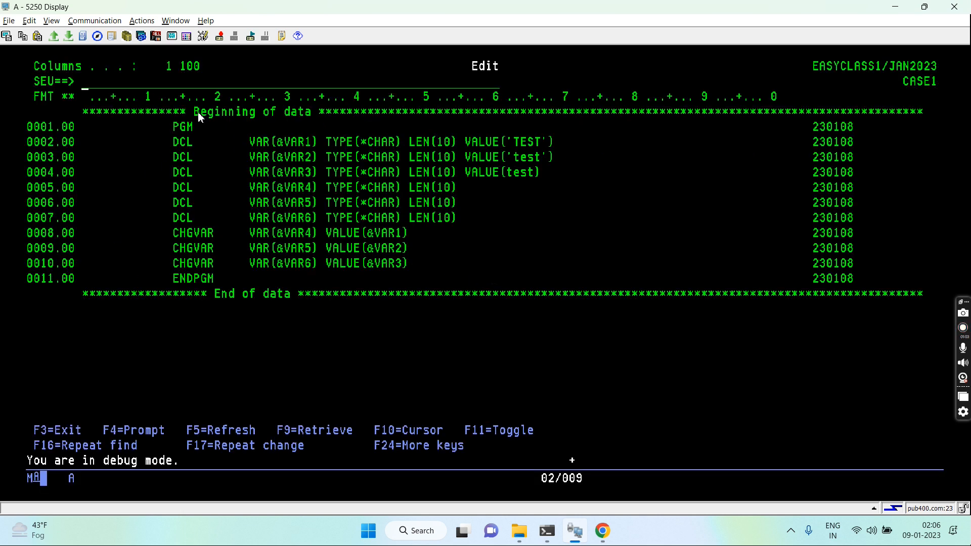
mouse_move(175, 135)
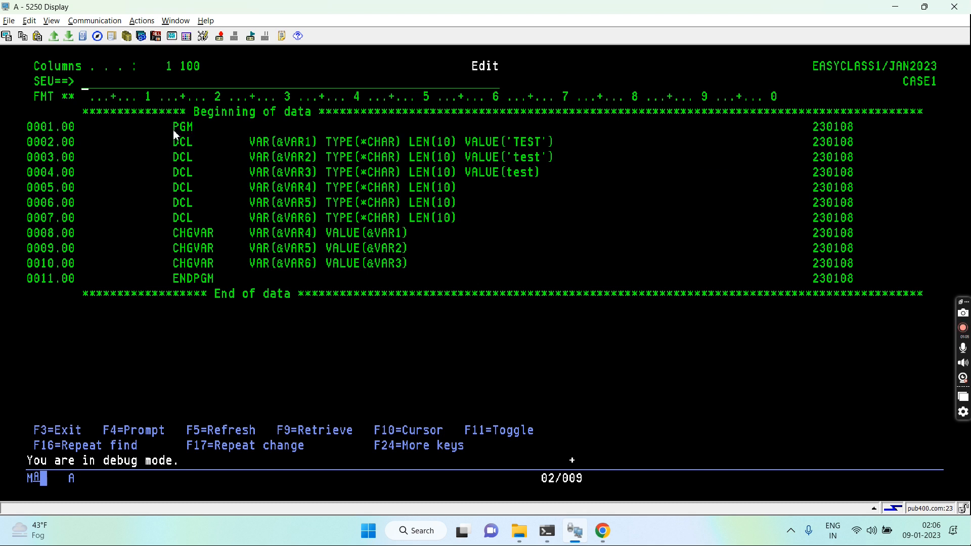
mouse_move(175, 283)
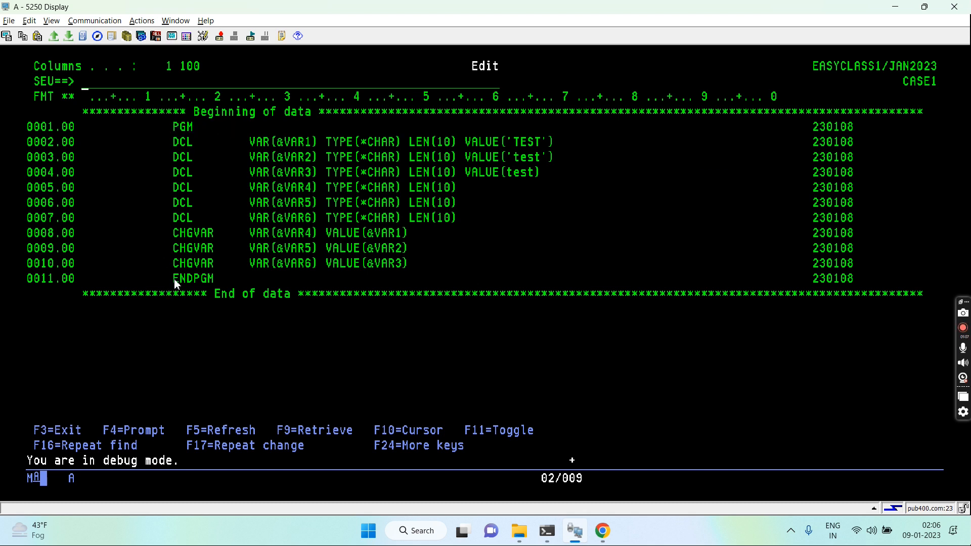
mouse_move(256, 322)
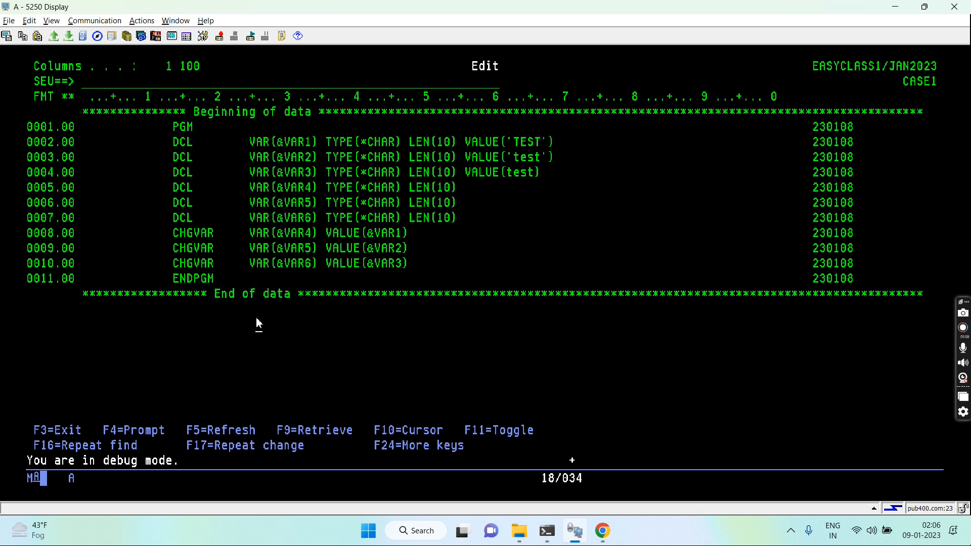
Step: Select text across the CASE1 source lines in the member display
left_click_drag(175, 135, 595, 226)
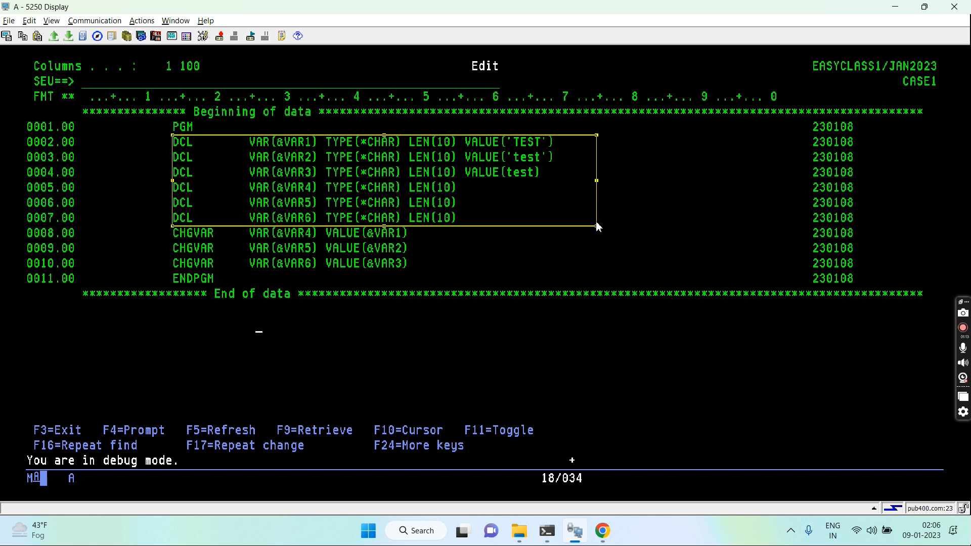
left_click_drag(596, 227, 573, 176)
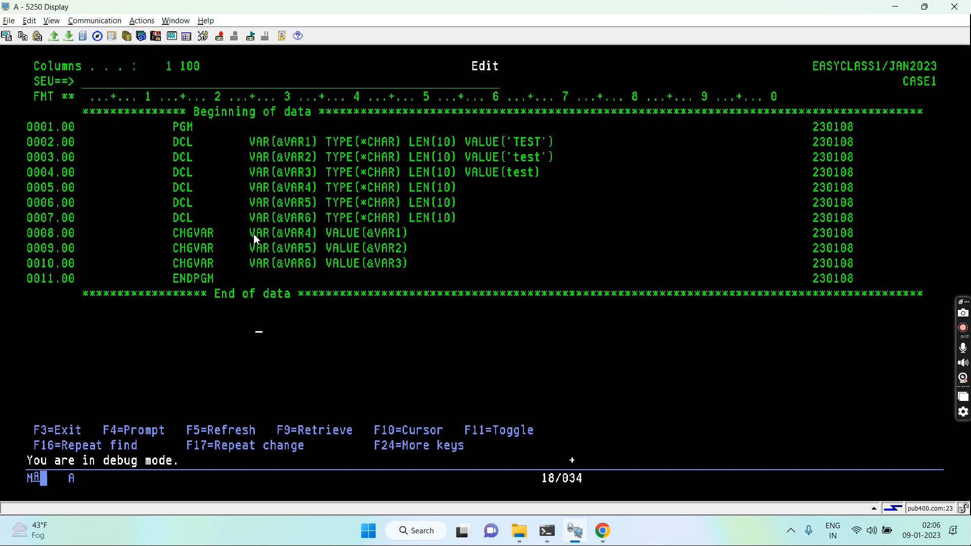
left_click_drag(359, 225, 437, 269)
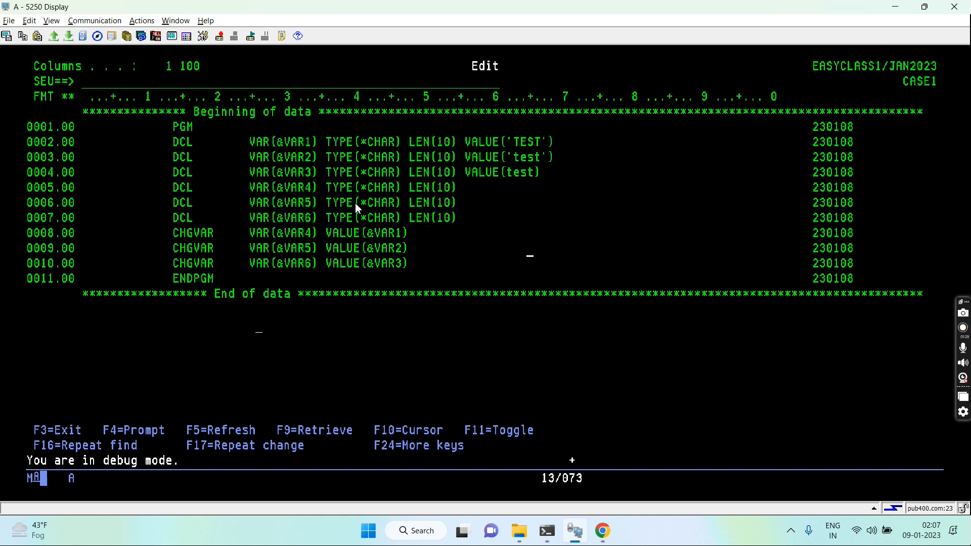
mouse_move(510, 152)
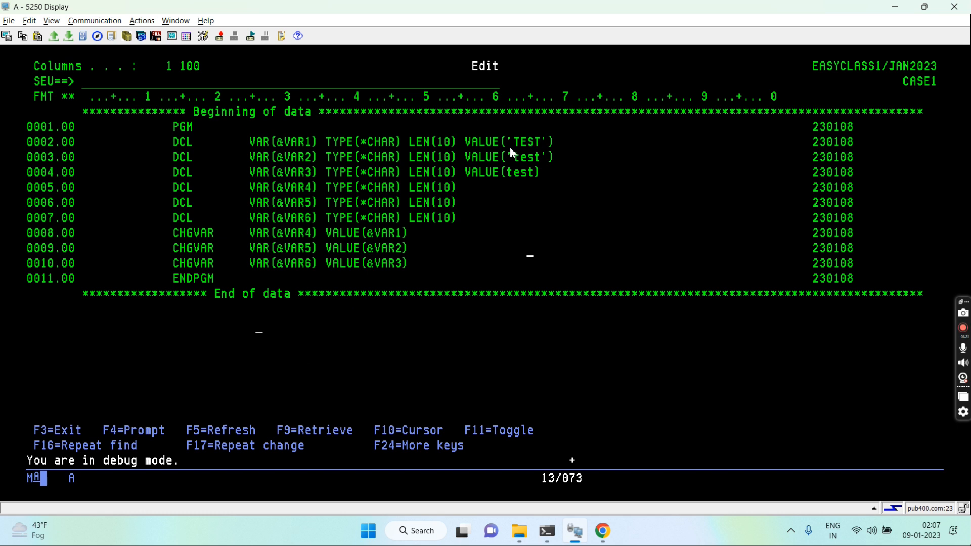
left_click_drag(298, 123, 588, 155)
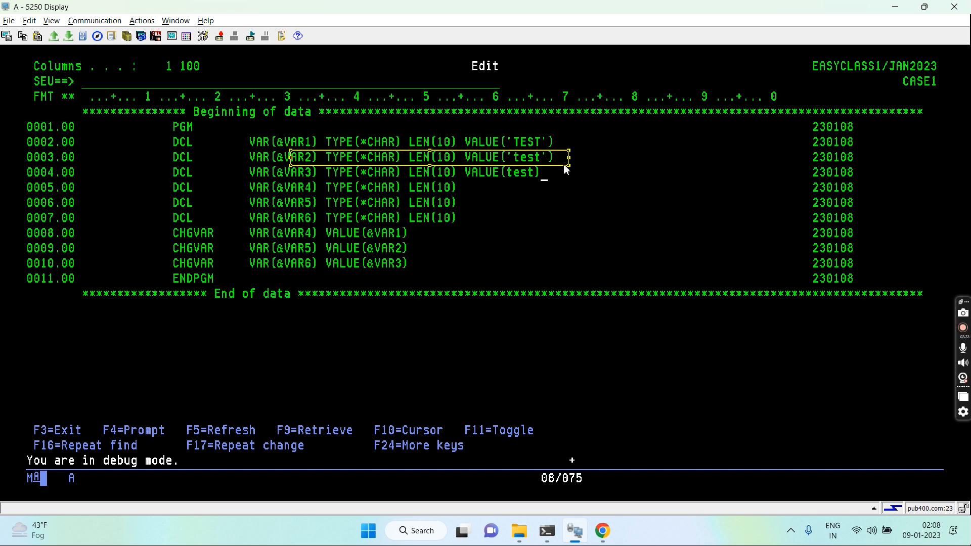
mouse_move(589, 187)
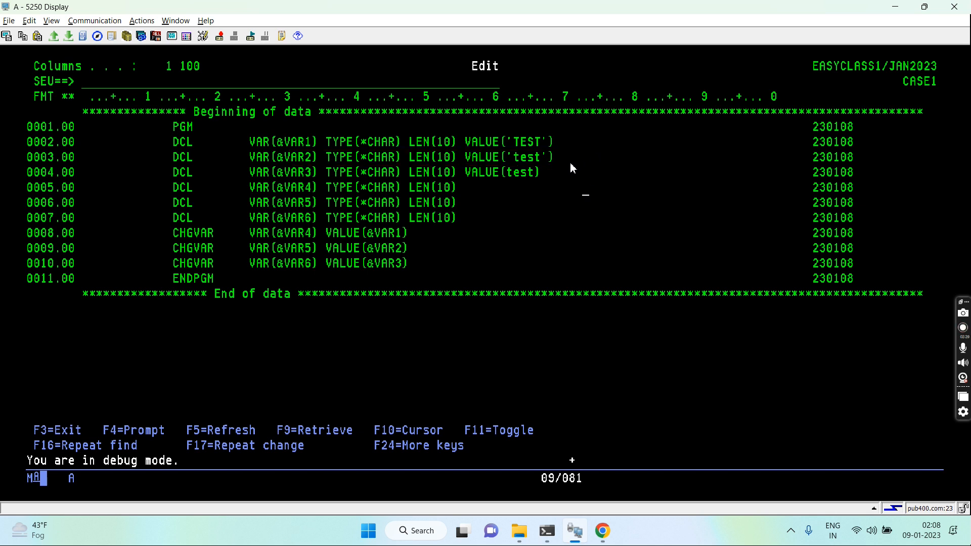
mouse_move(544, 176)
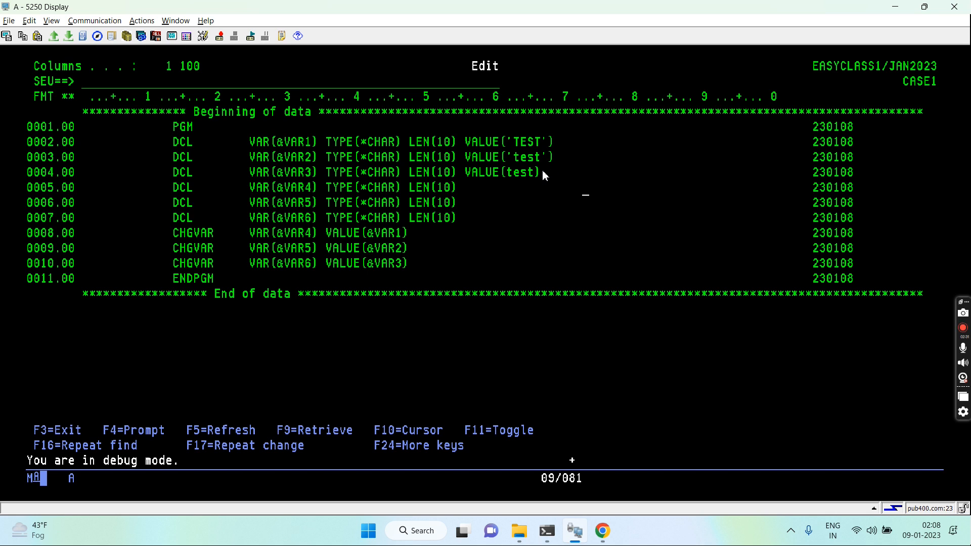
mouse_move(547, 176)
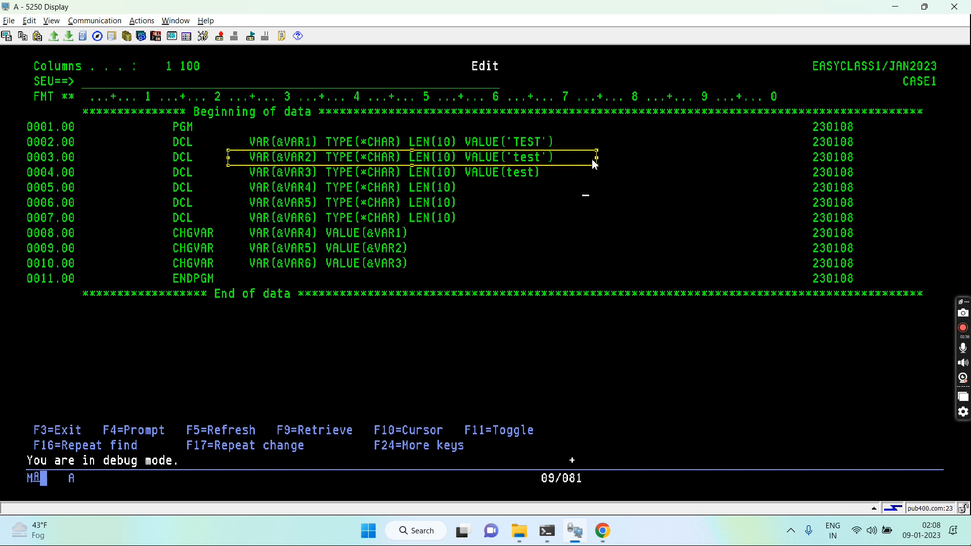
mouse_move(587, 202)
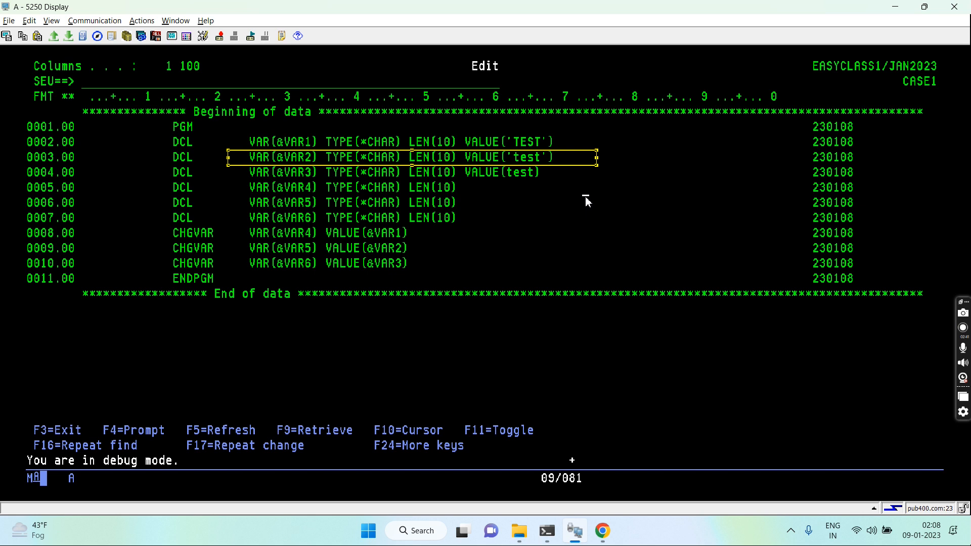
mouse_move(556, 192)
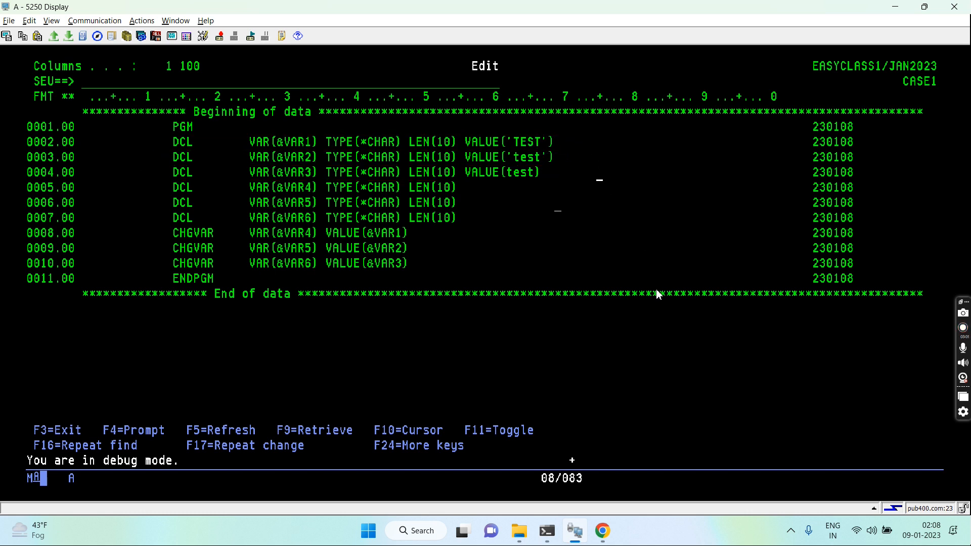
Step: Compile CASE1 with debugging view *SOURCE, then enter STRDBG on the command line
key("f3")
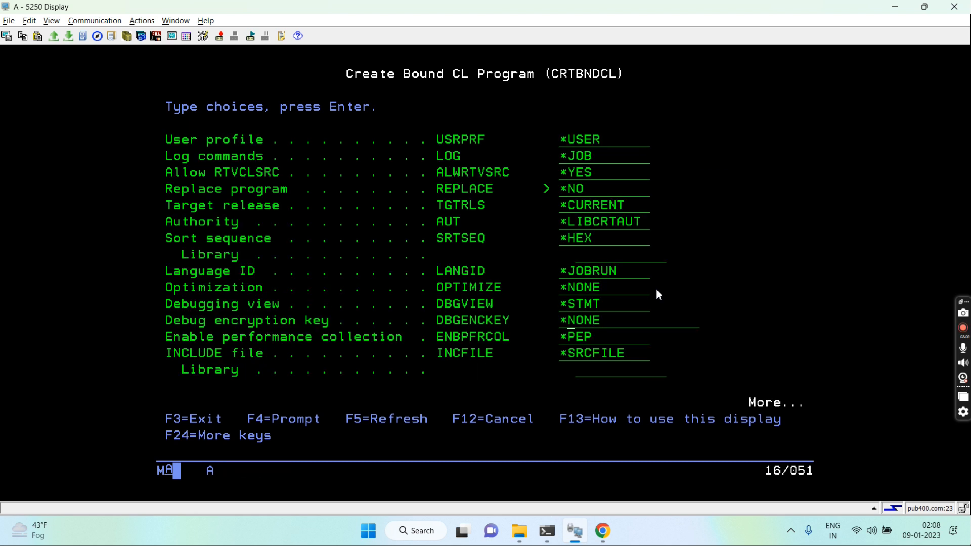
type("*Sour")
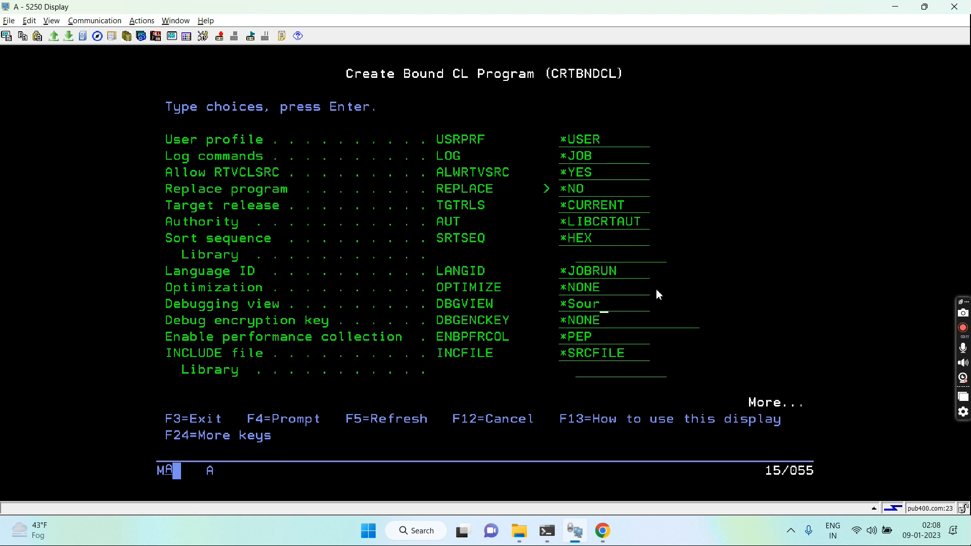
key("Enter")
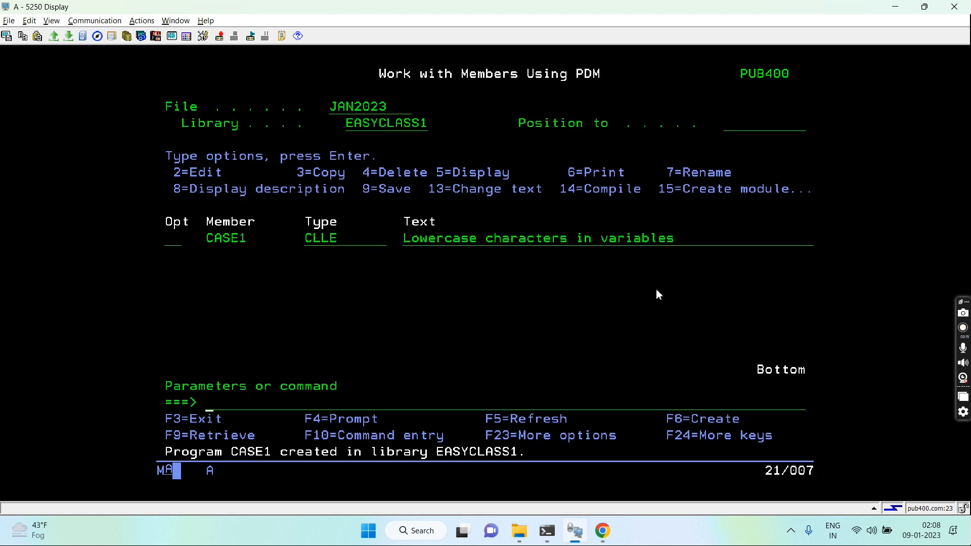
type("strdbg")
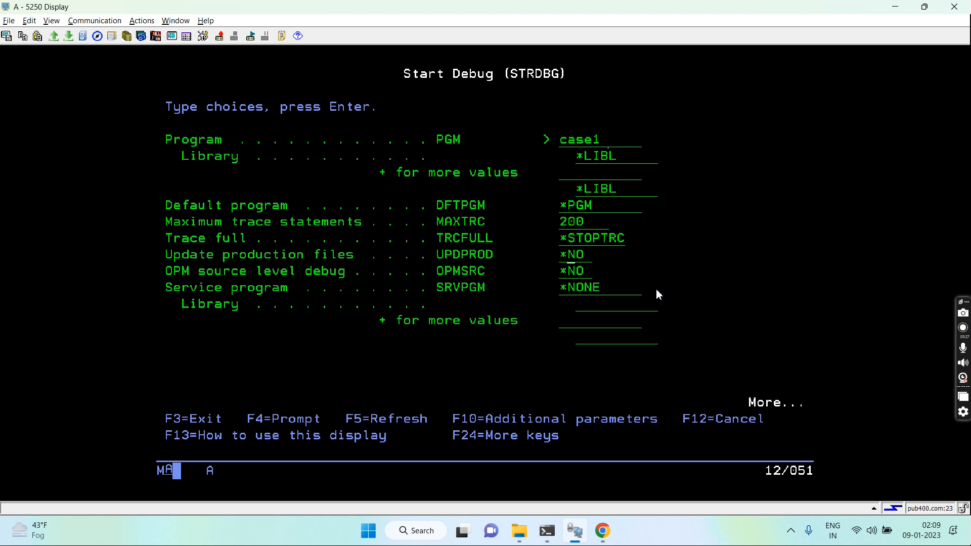
Step: Start debug on case1 with UPDPROD *YES and run CALL CASE1
type("*yes")
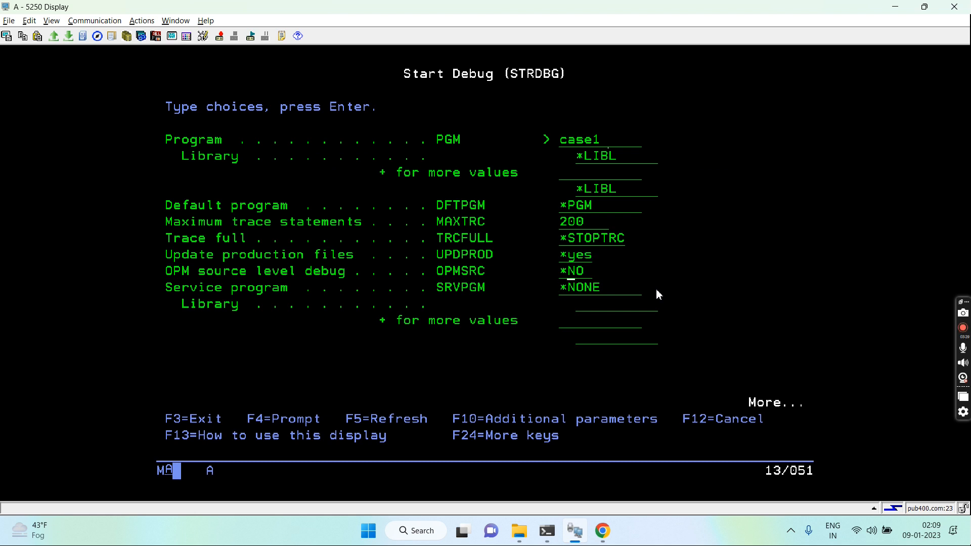
type("yes")
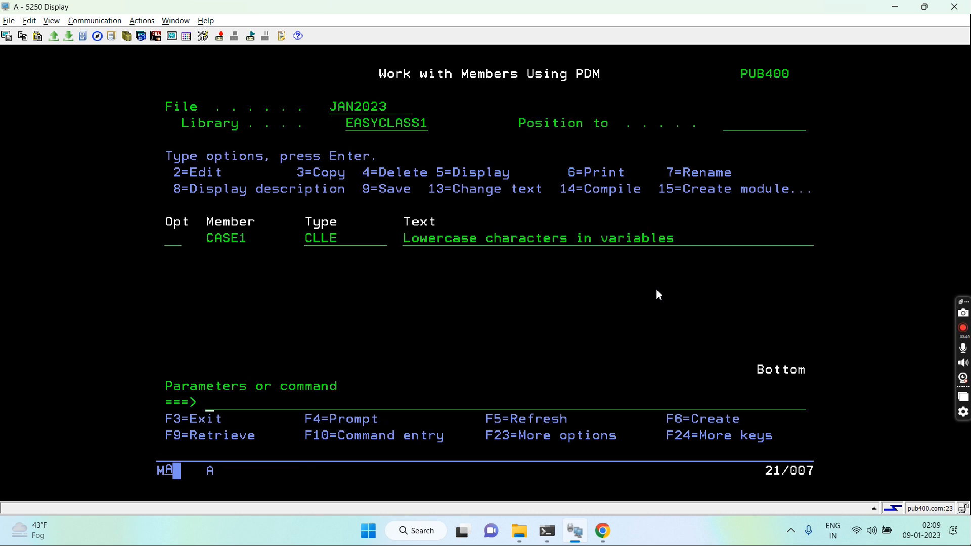
type("call case1")
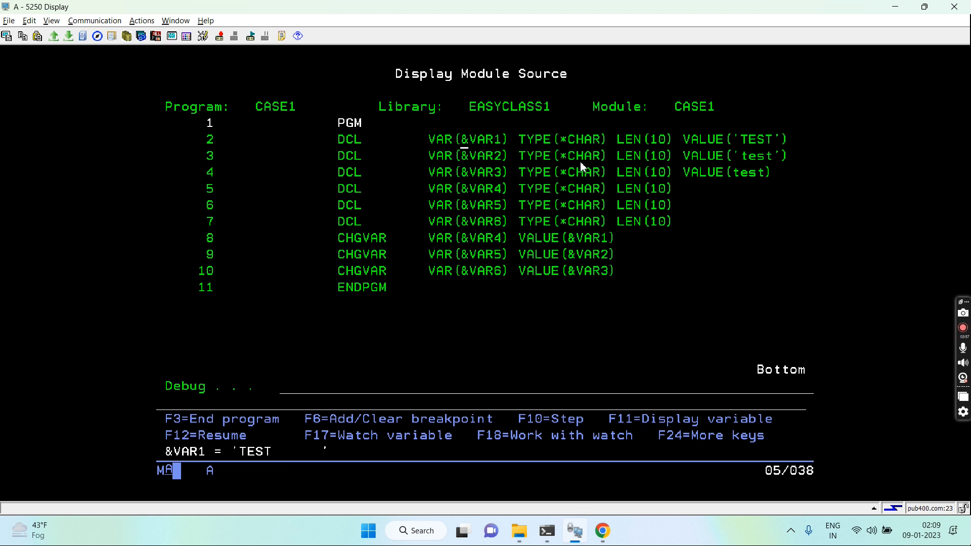
mouse_move(770, 162)
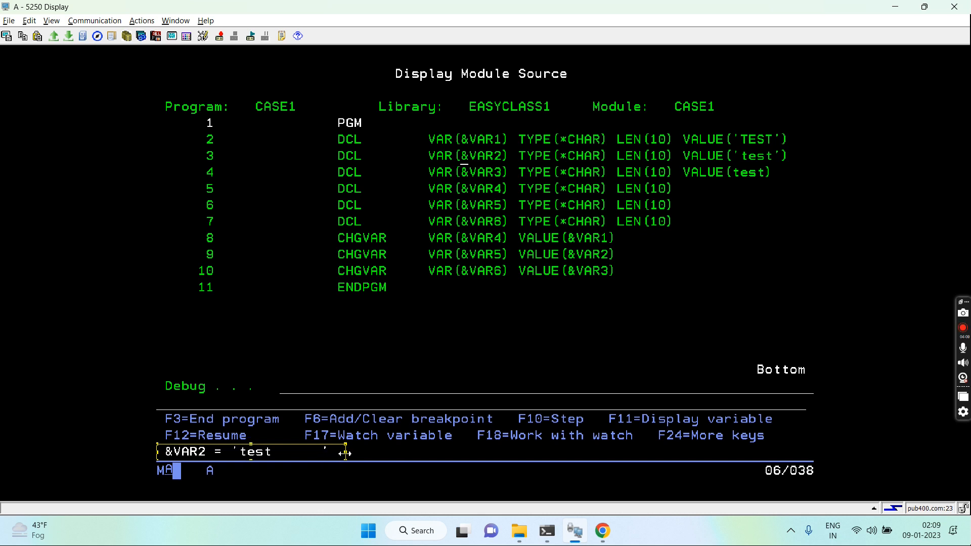
mouse_move(352, 426)
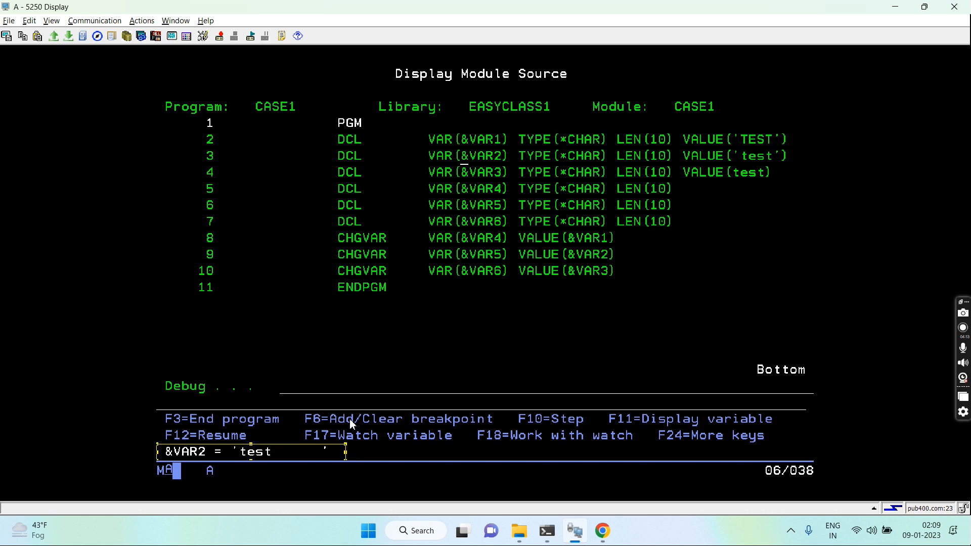
mouse_move(139, 514)
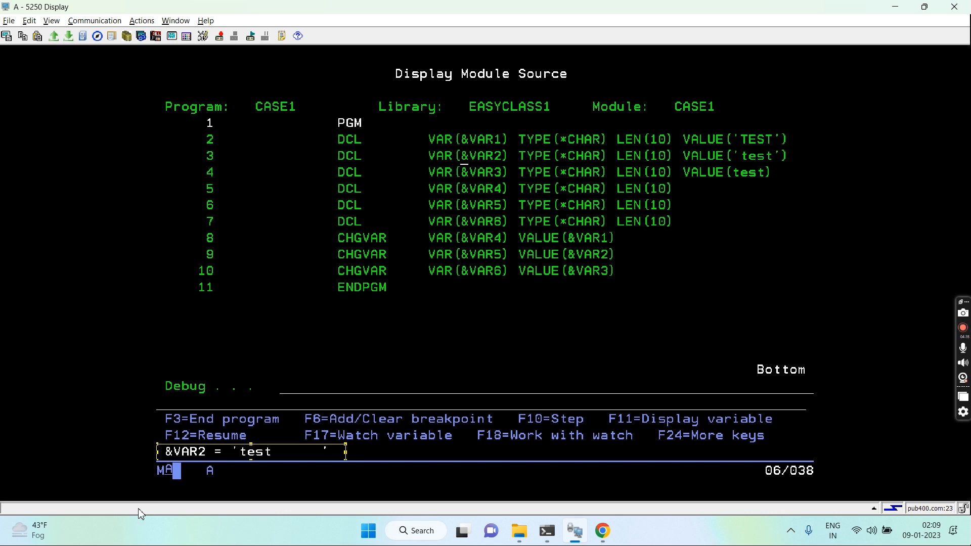
mouse_move(236, 485)
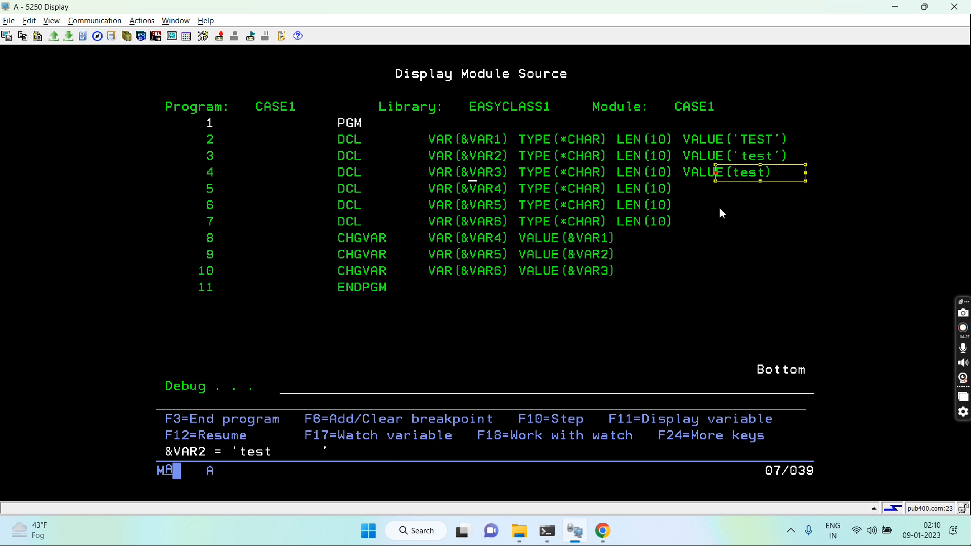
mouse_move(739, 193)
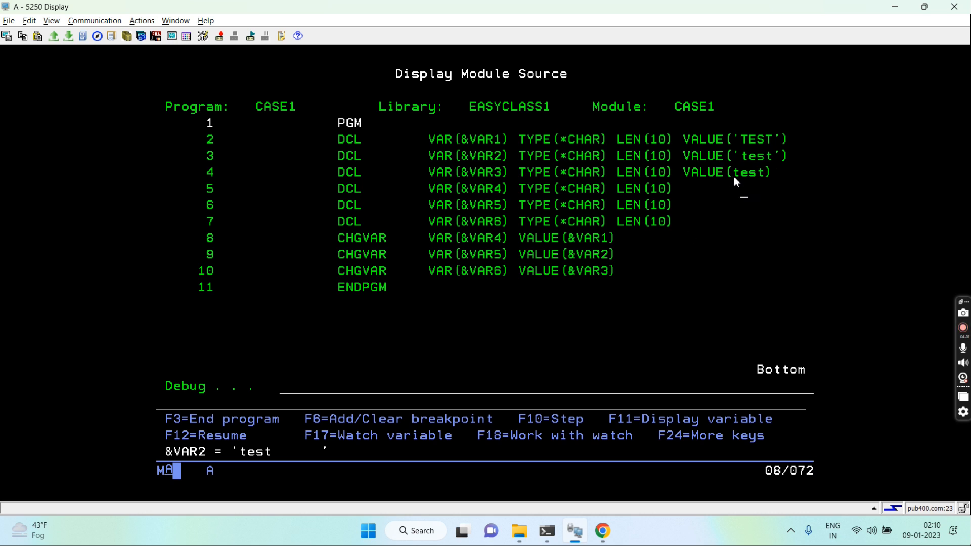
mouse_move(772, 178)
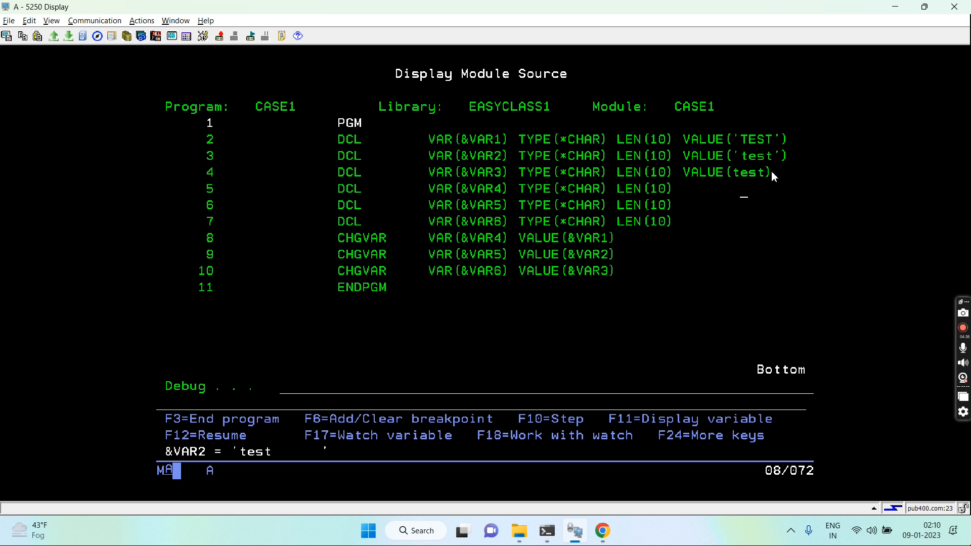
mouse_move(738, 202)
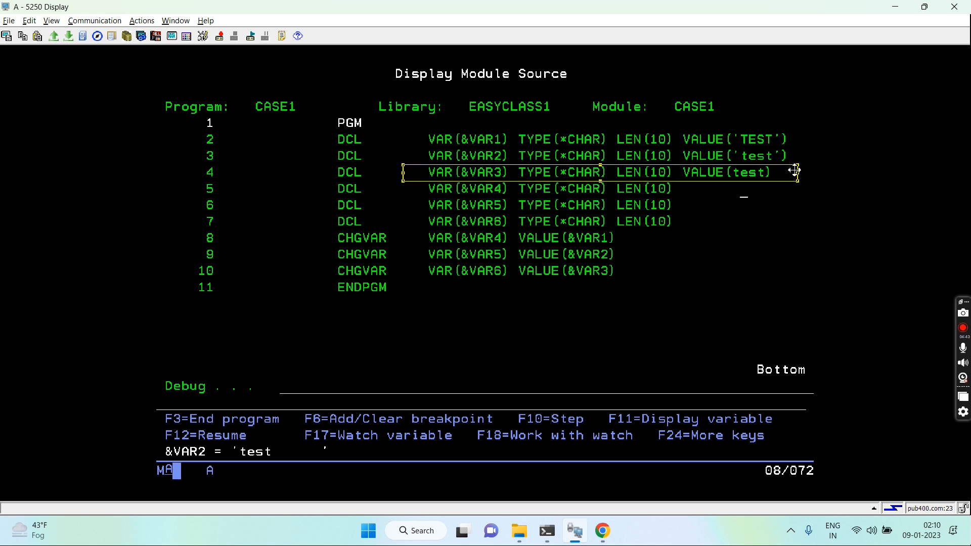
mouse_move(809, 192)
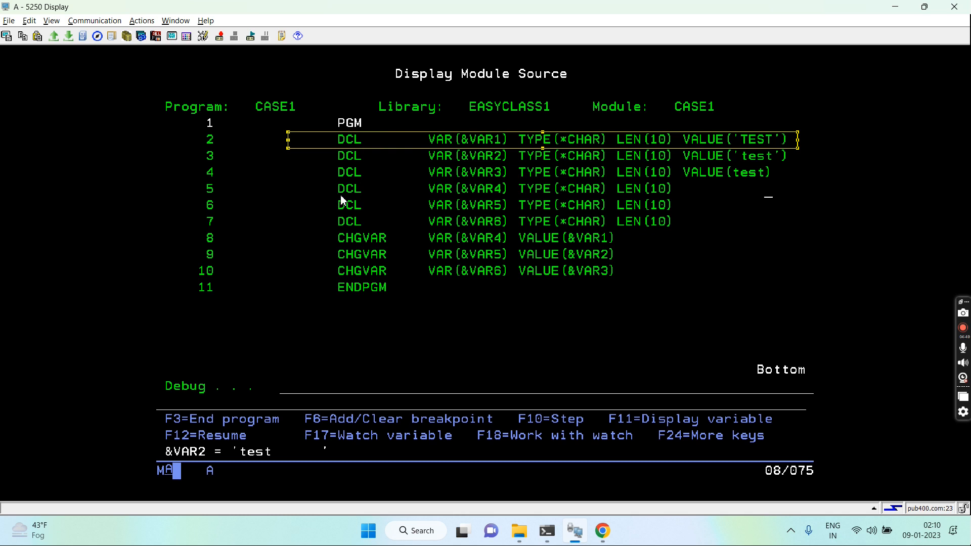
mouse_move(483, 180)
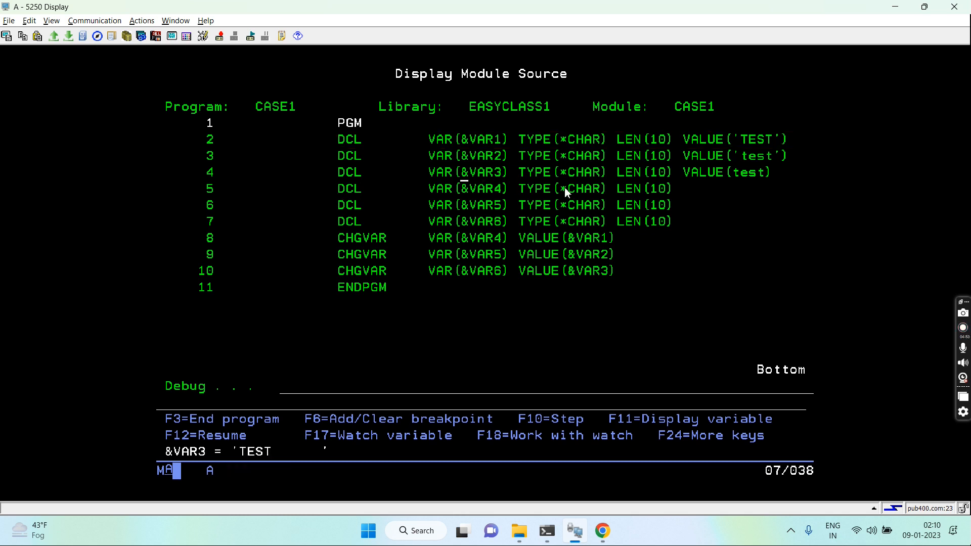
mouse_move(674, 317)
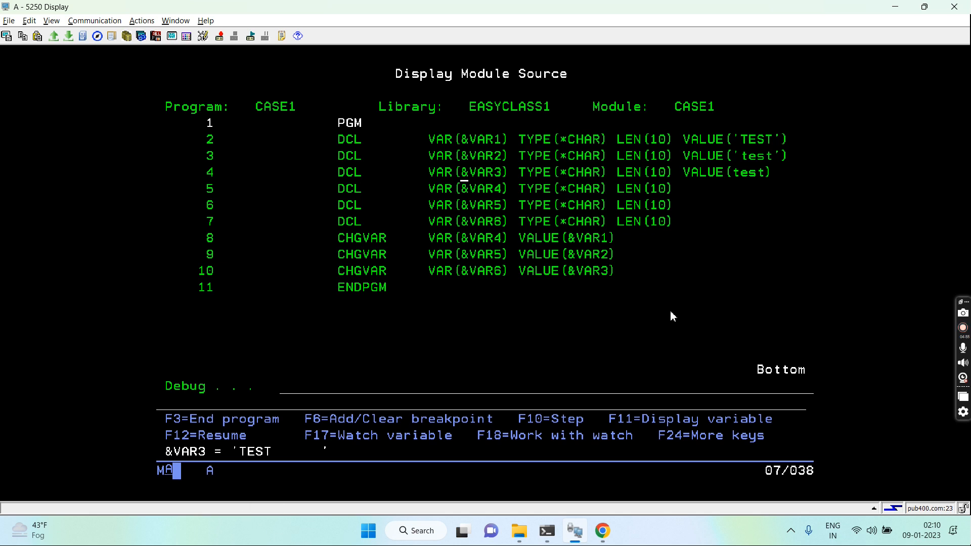
mouse_move(507, 188)
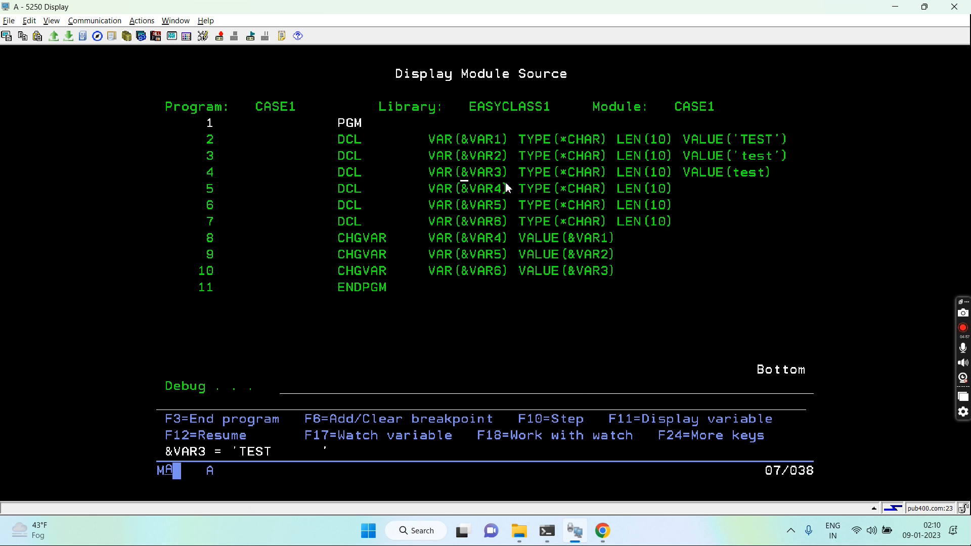
mouse_move(465, 245)
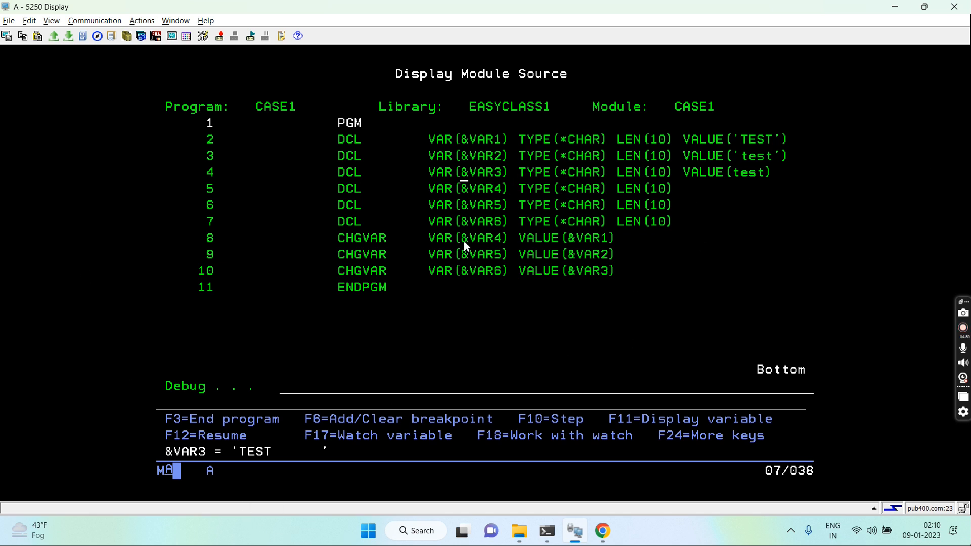
Step: Step CASE1 to line 11 with F10 and highlight the &VAR2 'test' result
key("F10")
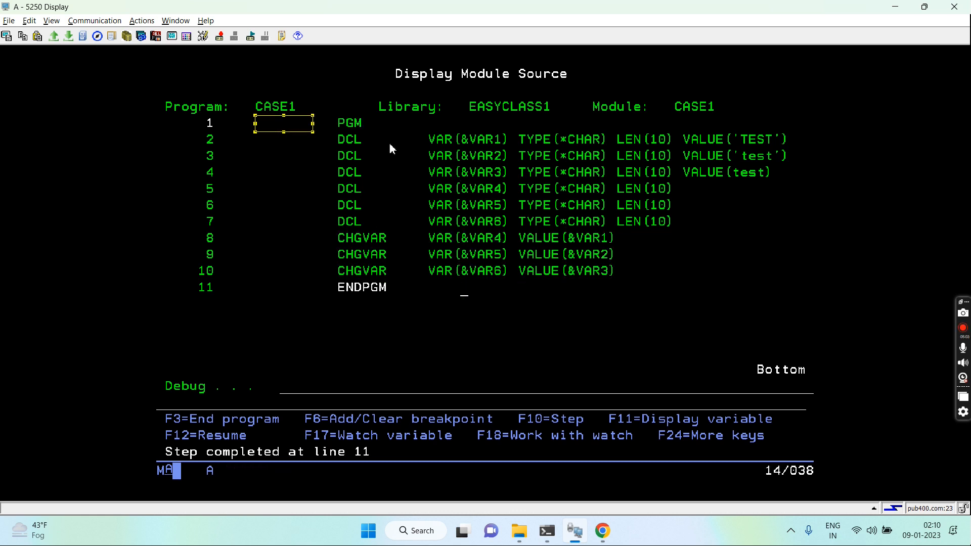
left_click_drag(283, 123, 787, 178)
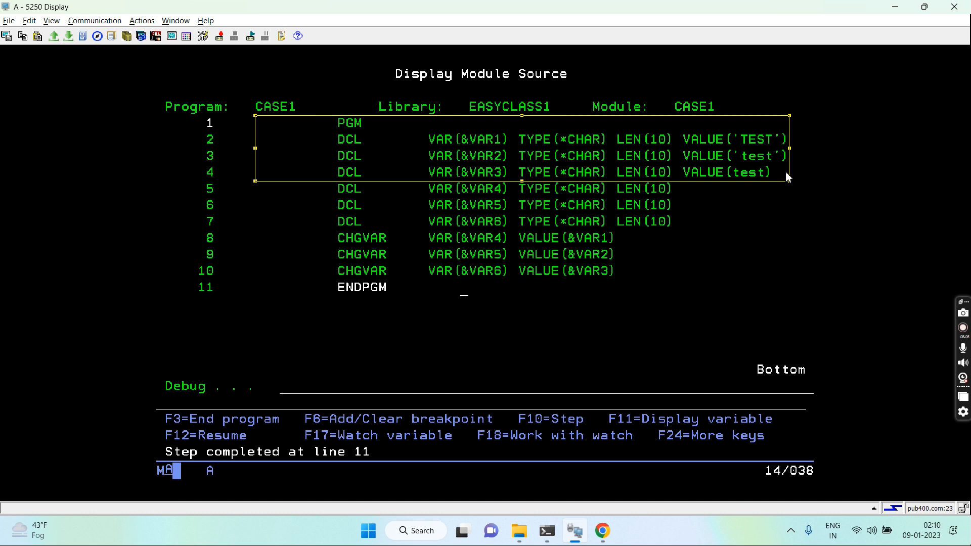
mouse_move(788, 174)
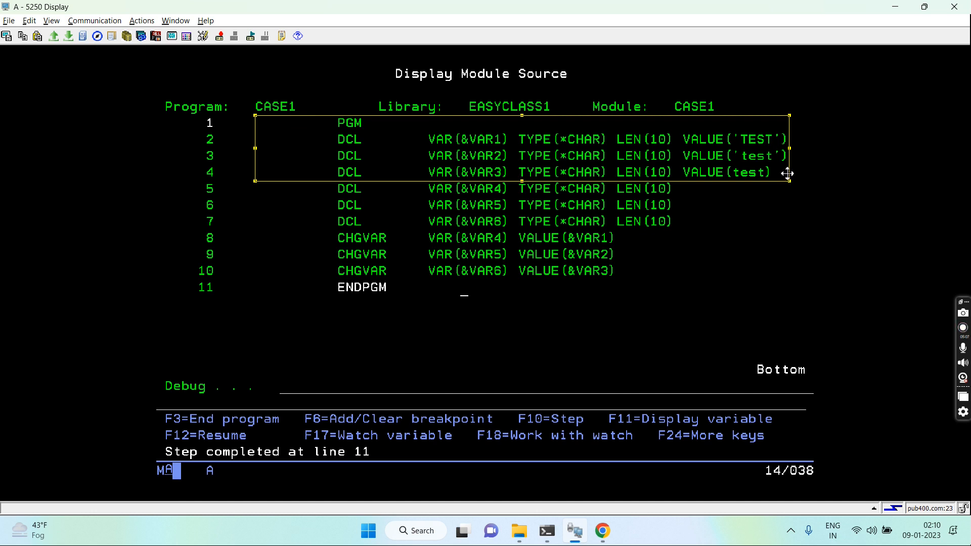